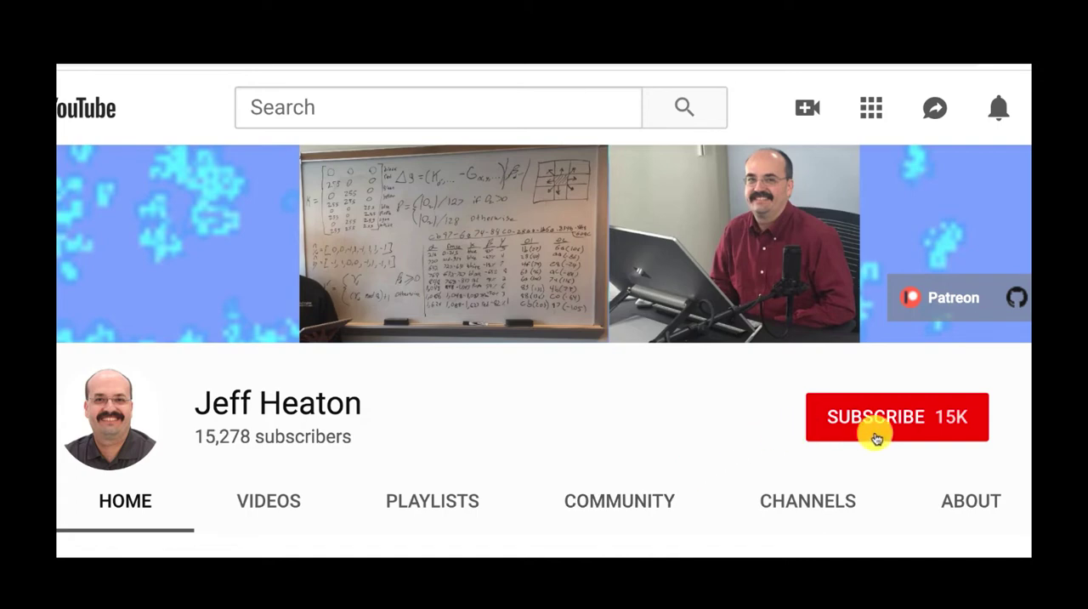
# Run a cell with 'import tensorflow as tf' and 'print(tf.__version__)', showing 1.13.1.
pyautogui.click(898, 417)
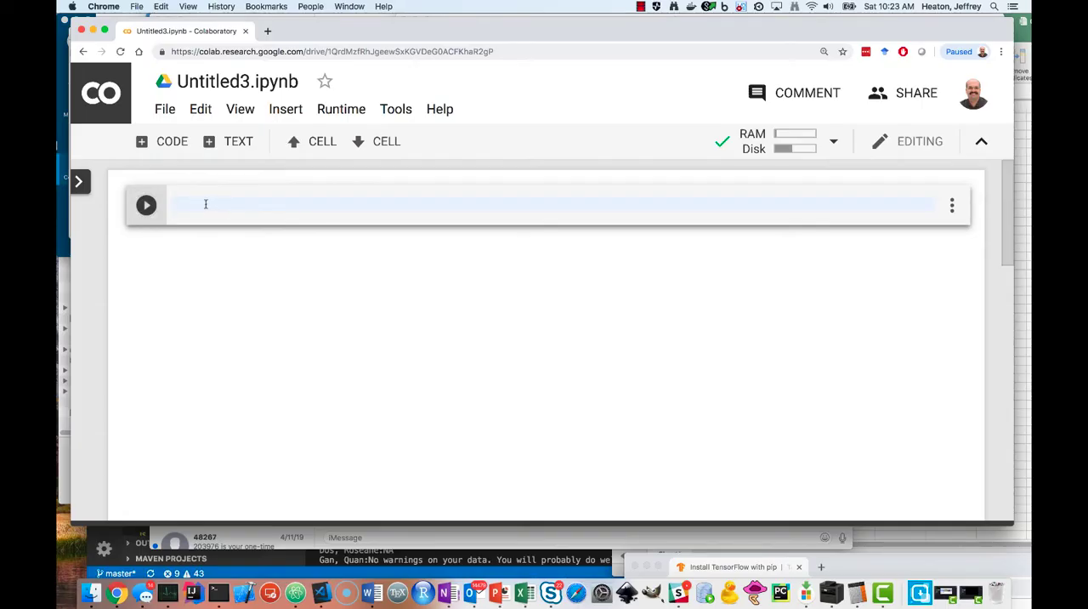
pyautogui.write('im')
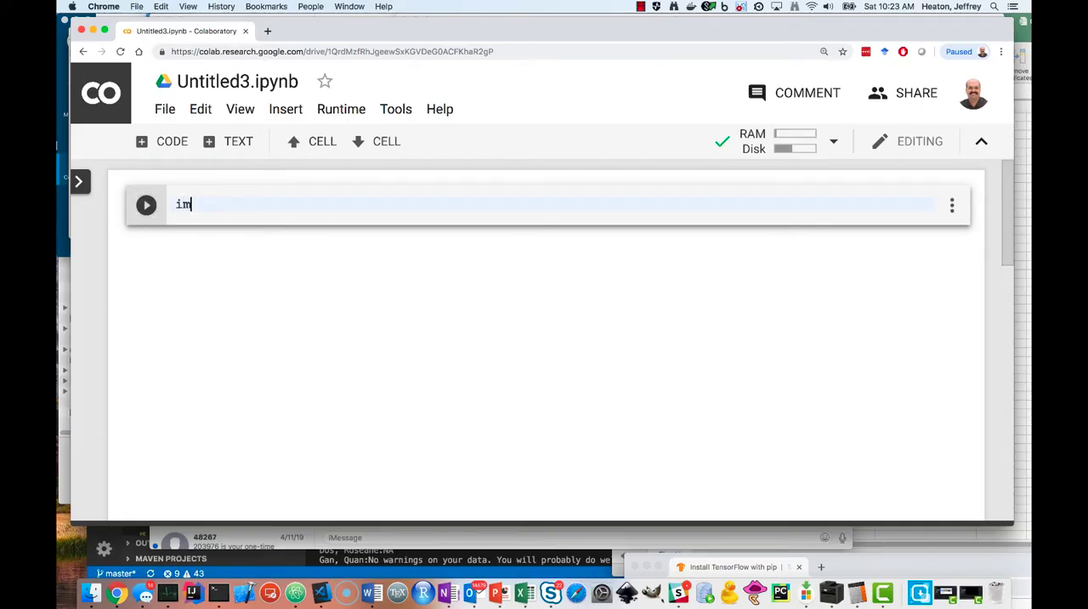
pyautogui.write('port')
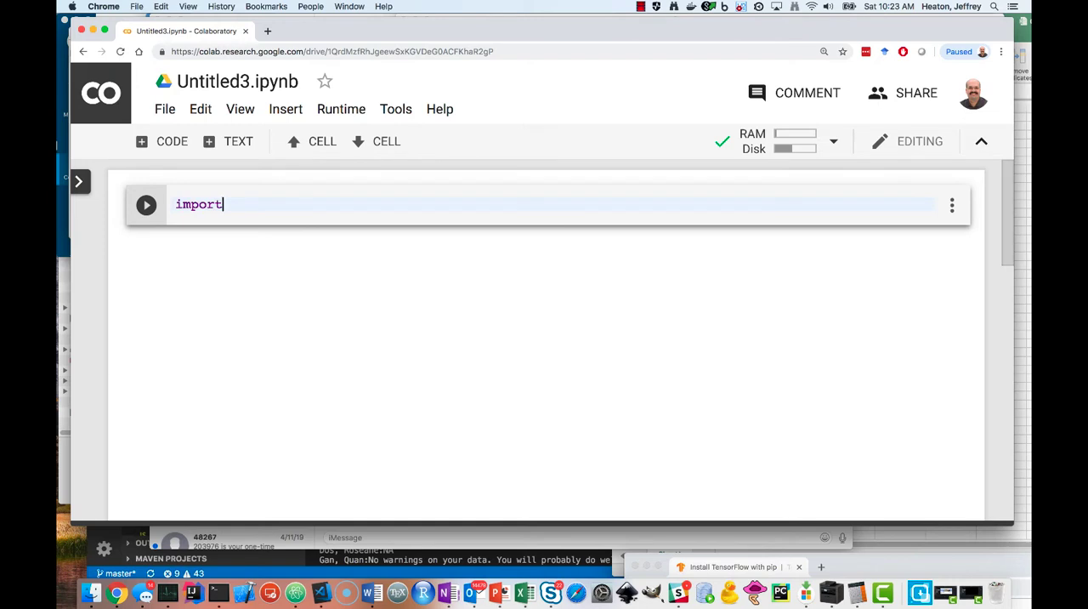
pyautogui.write('tensorflow as tf')
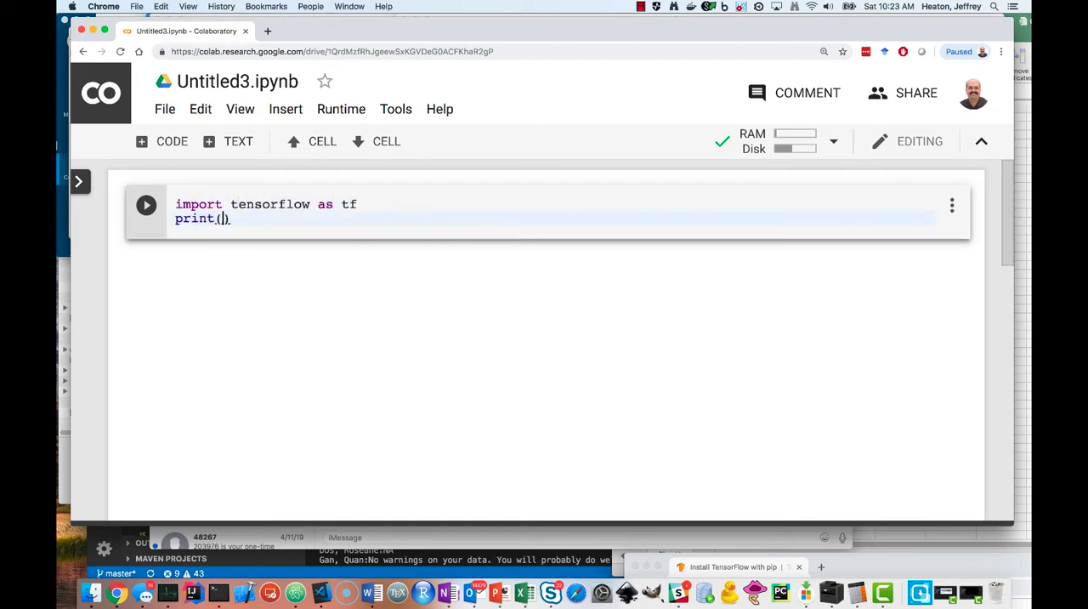
pyautogui.write('tf.__version__')
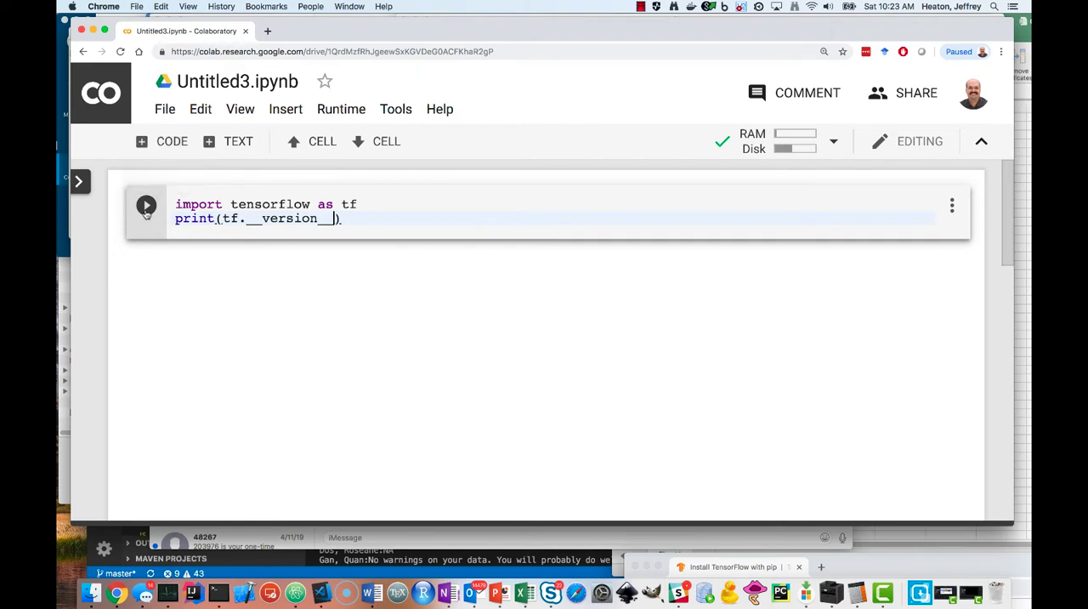
pyautogui.click(147, 204)
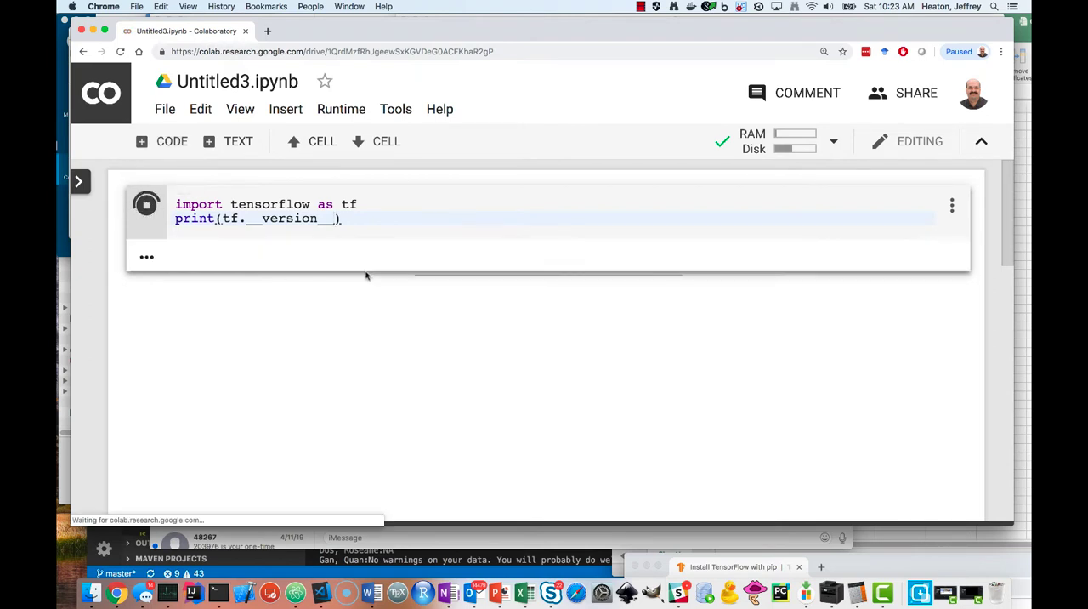
pyautogui.click(146, 204)
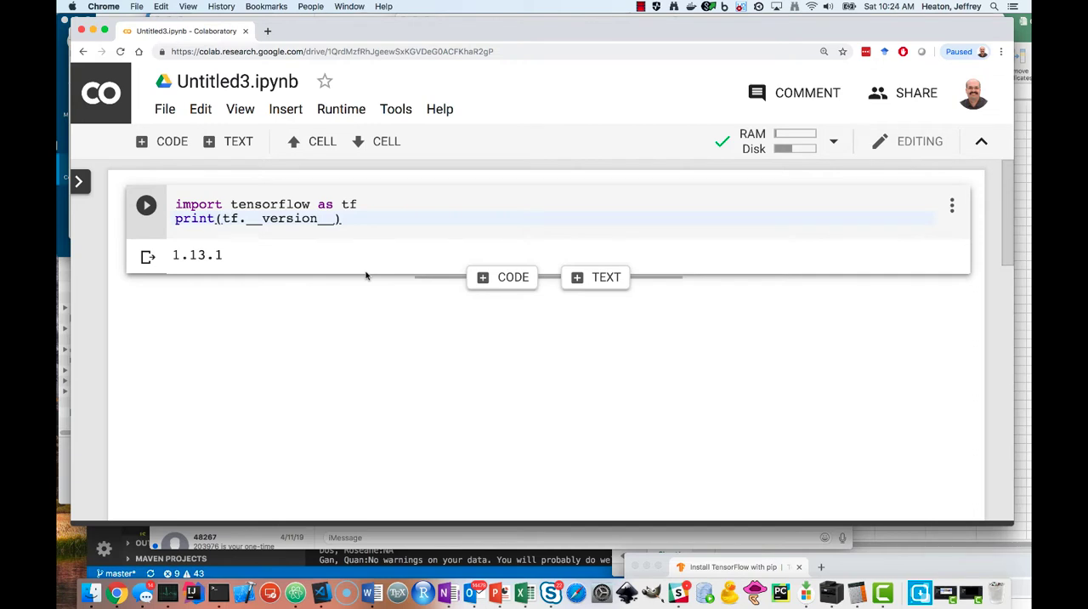
pyautogui.moveTo(419, 281)
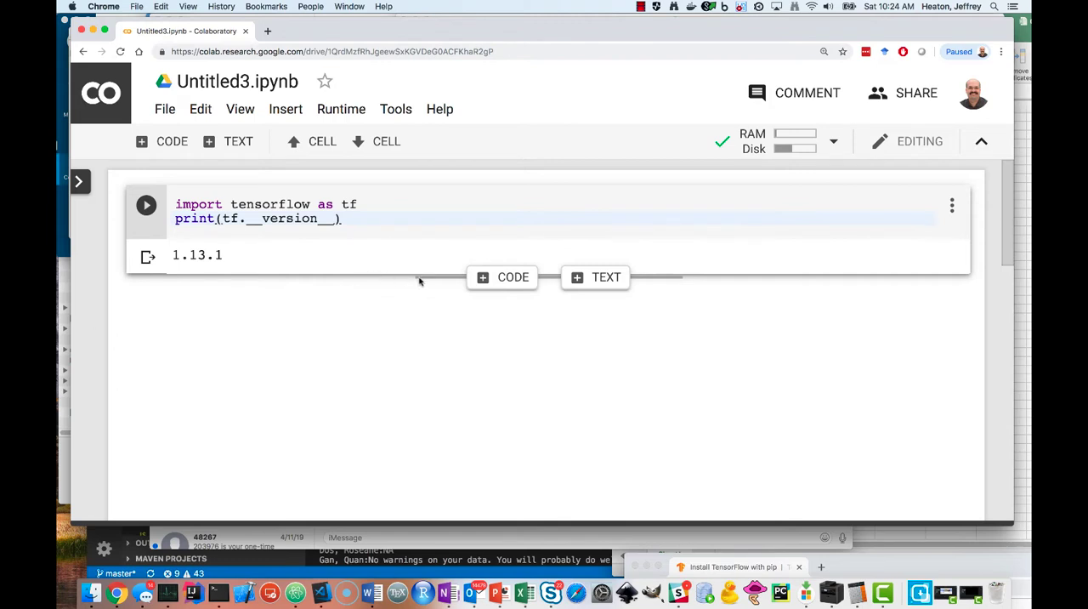
pyautogui.moveTo(552, 255)
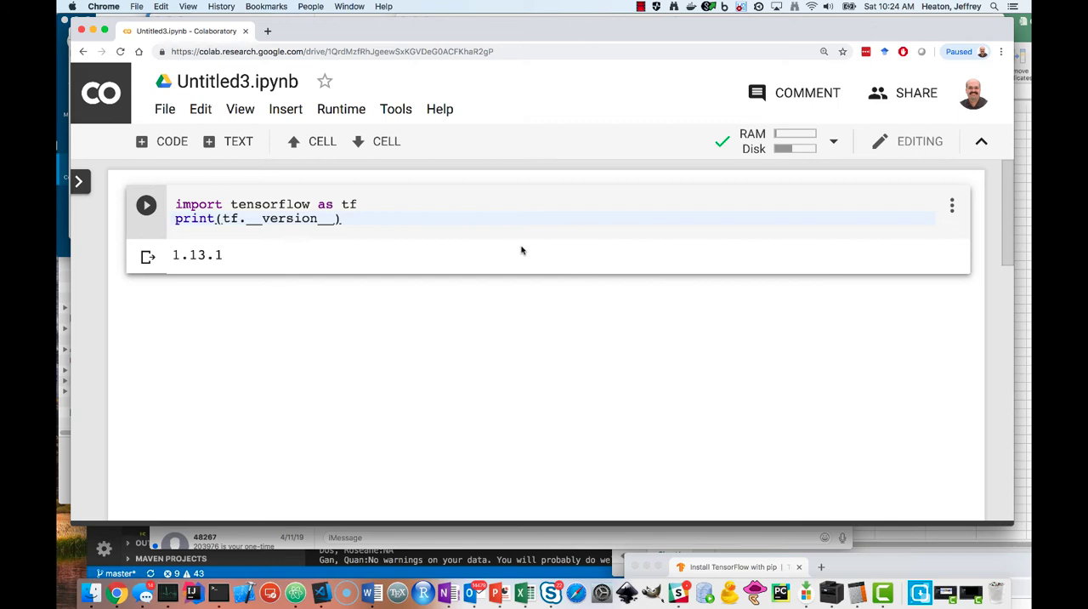
pyautogui.moveTo(524, 296)
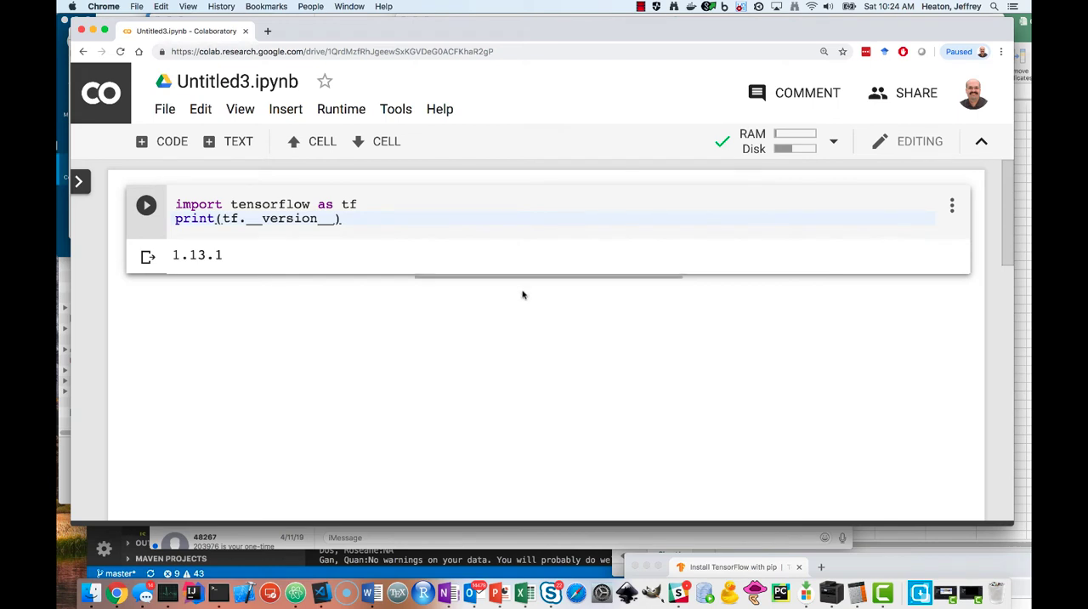
# Run '!pip uninstall tensorflow' in a new cell and answer 'y' to remove TensorFlow 1.13.1.
pyautogui.click(170, 141)
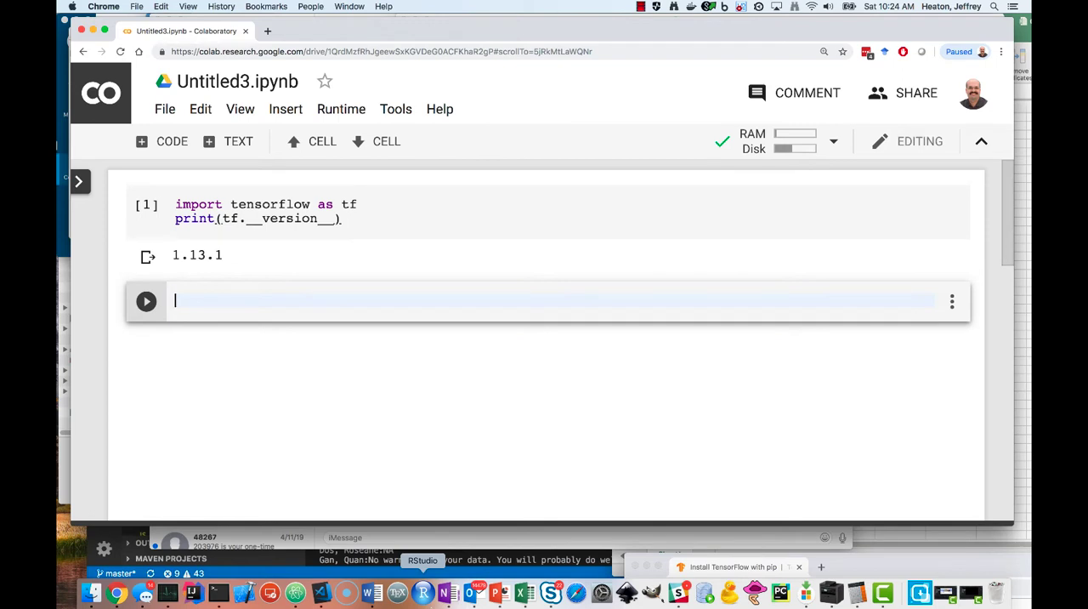
pyautogui.write('!p')
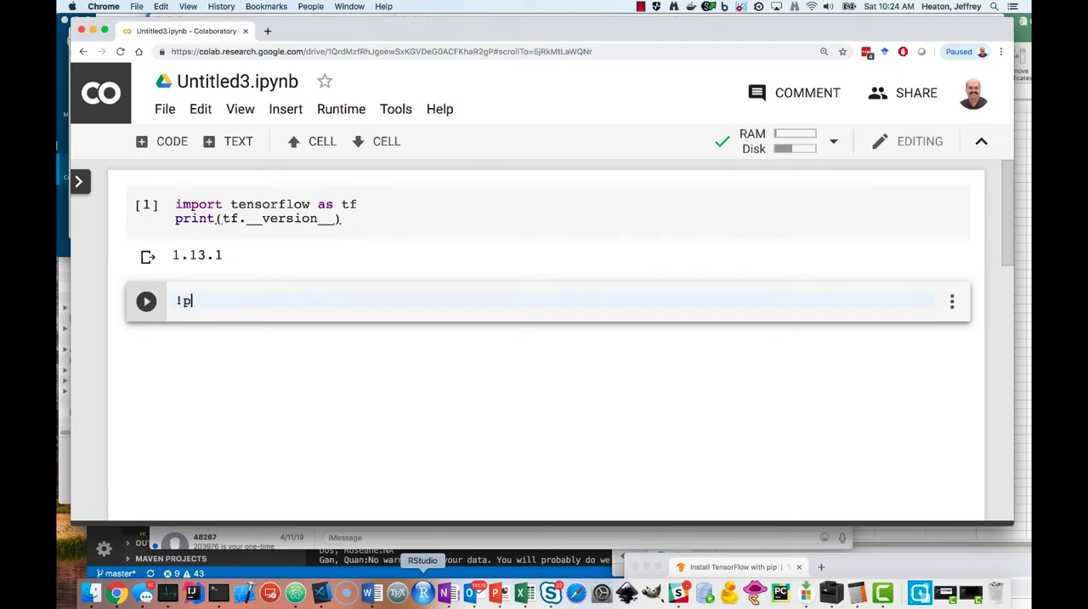
pyautogui.write('ip uninstall')
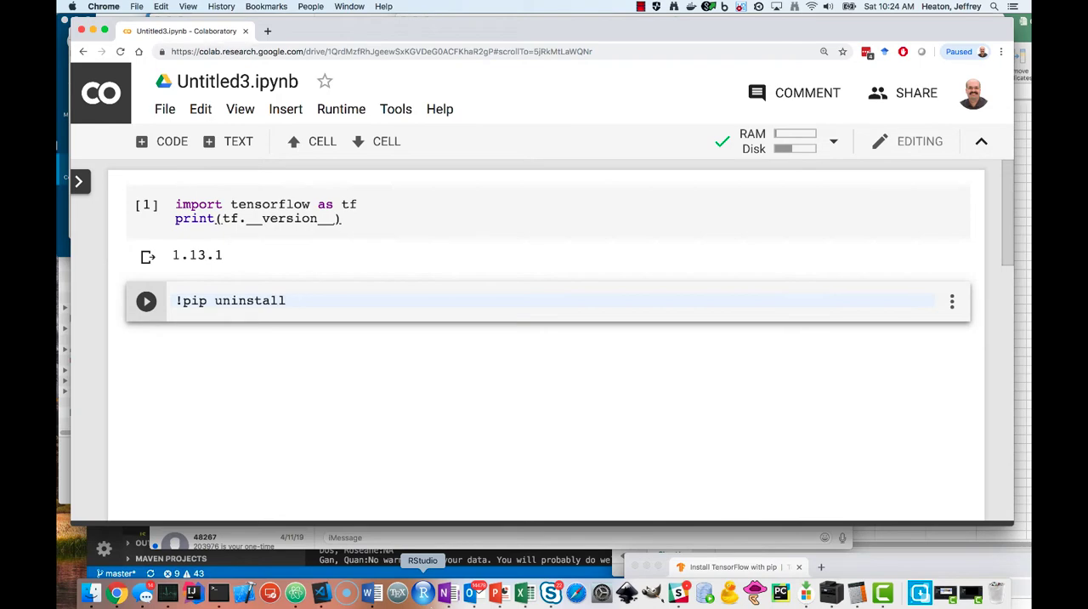
pyautogui.click(146, 299)
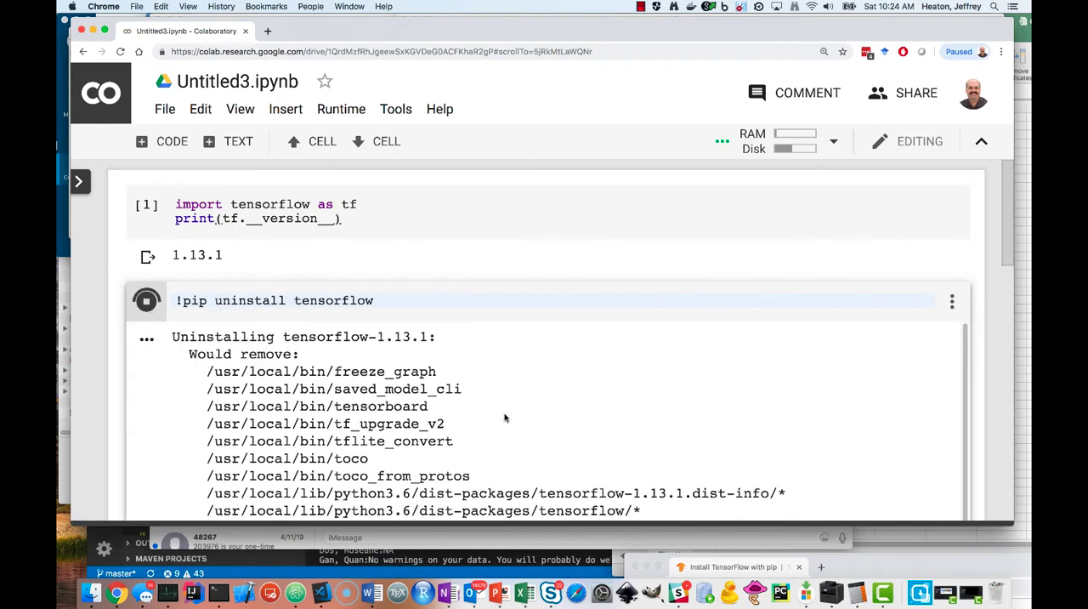
pyautogui.scroll(-3)
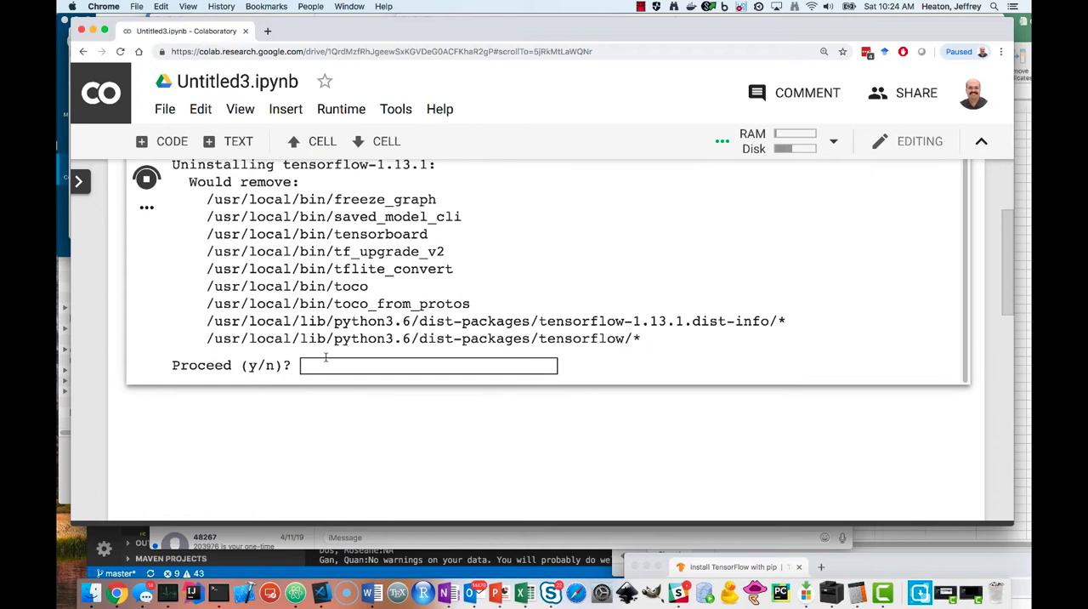
pyautogui.write('y')
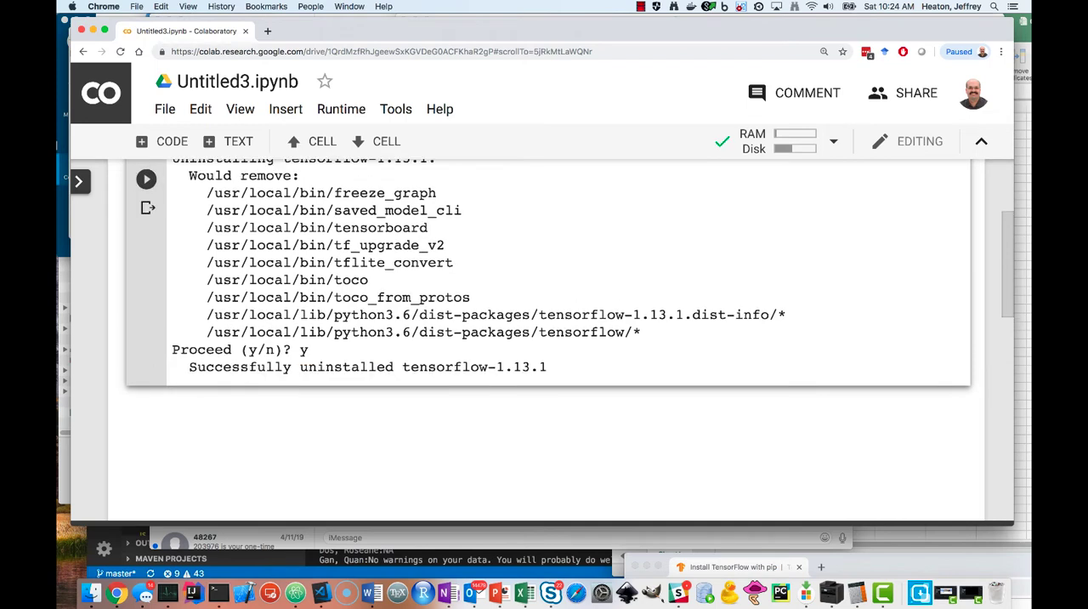
pyautogui.moveTo(340, 109)
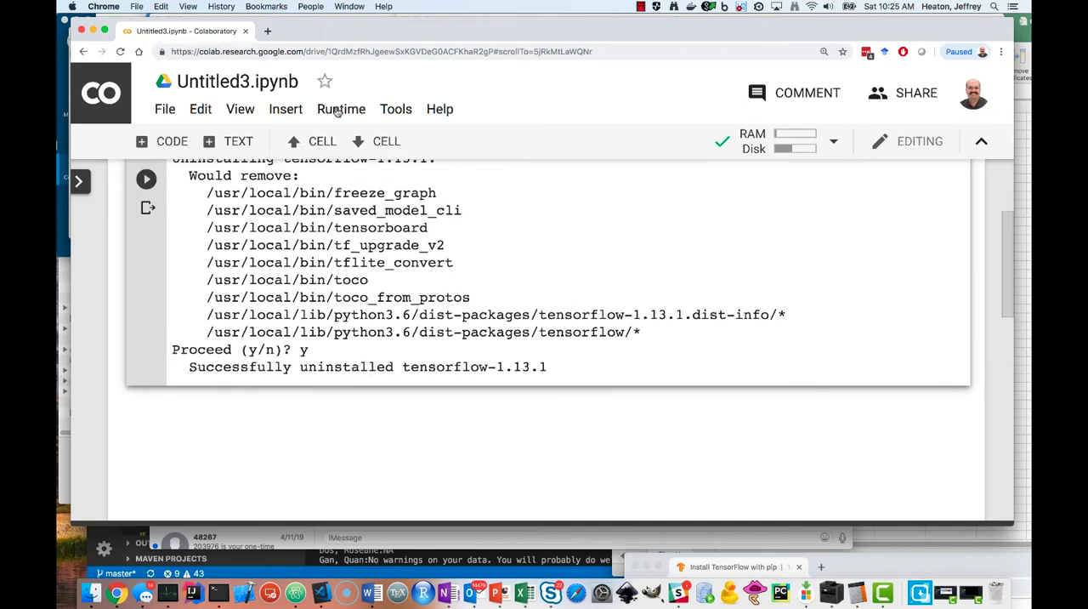
# Set the notebook's hardware accelerator to GPU via Runtime > Change runtime type and save.
pyautogui.click(340, 109)
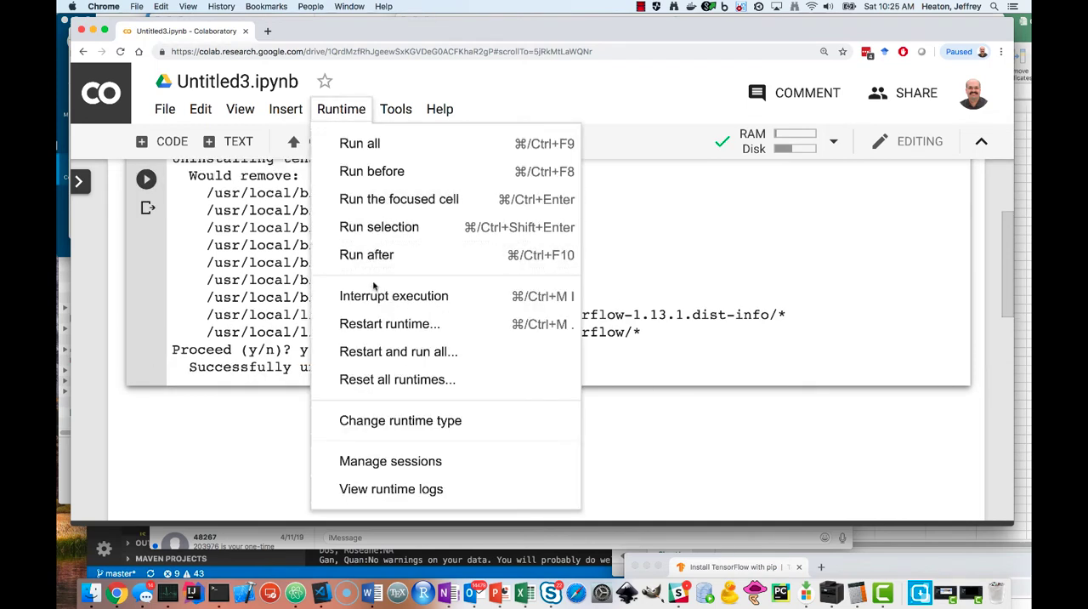
pyautogui.moveTo(401, 420)
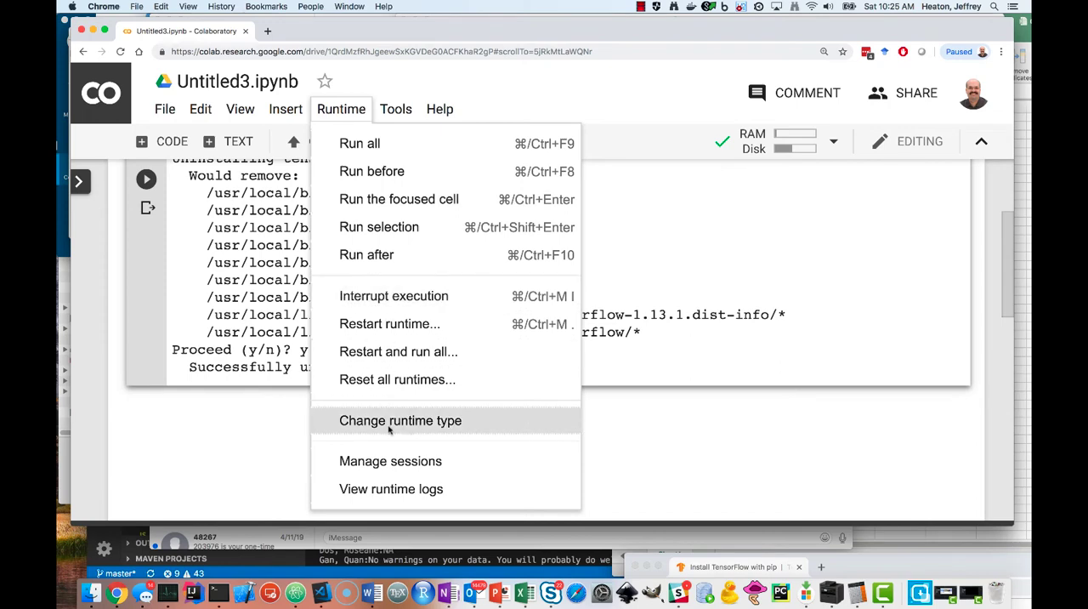
pyautogui.click(401, 420)
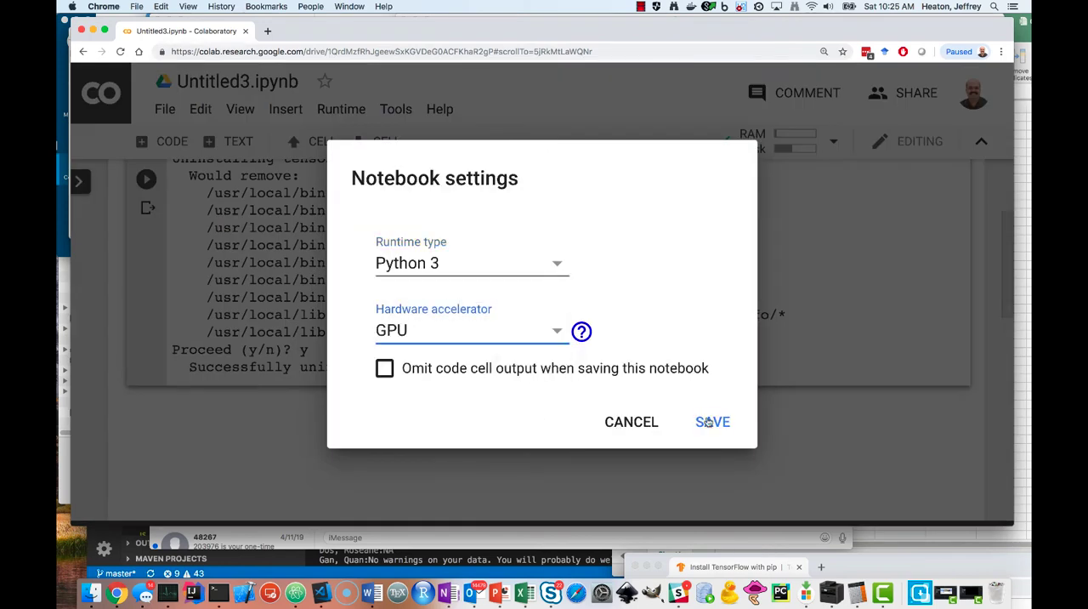
pyautogui.click(712, 421)
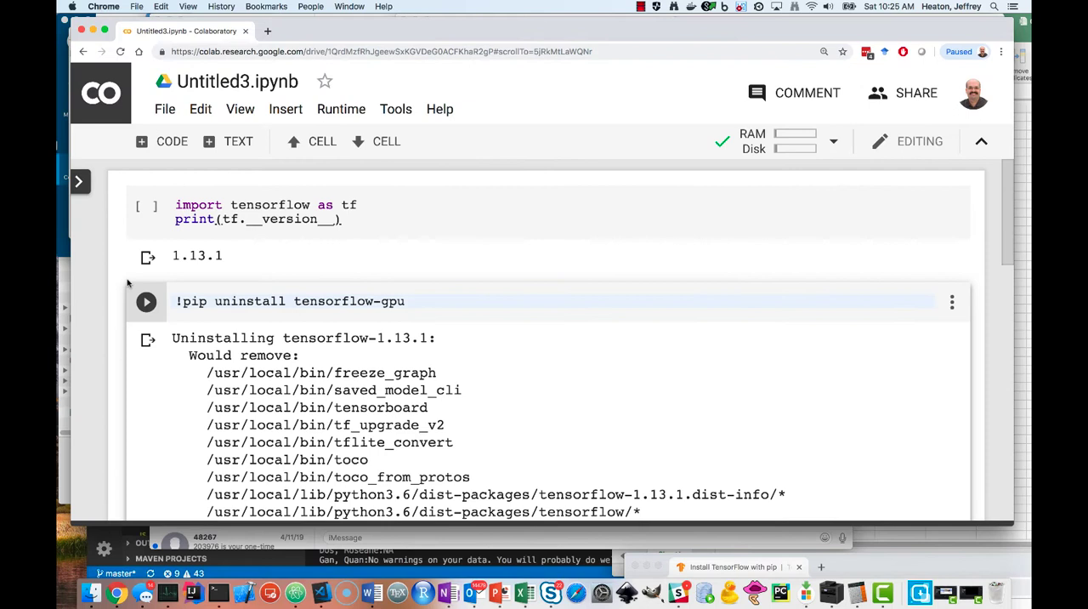
# Run '!pip install tensorflow-gpu==2.0.0-alpha0' after uninstalling tensorflow-gpu.
pyautogui.click(146, 301)
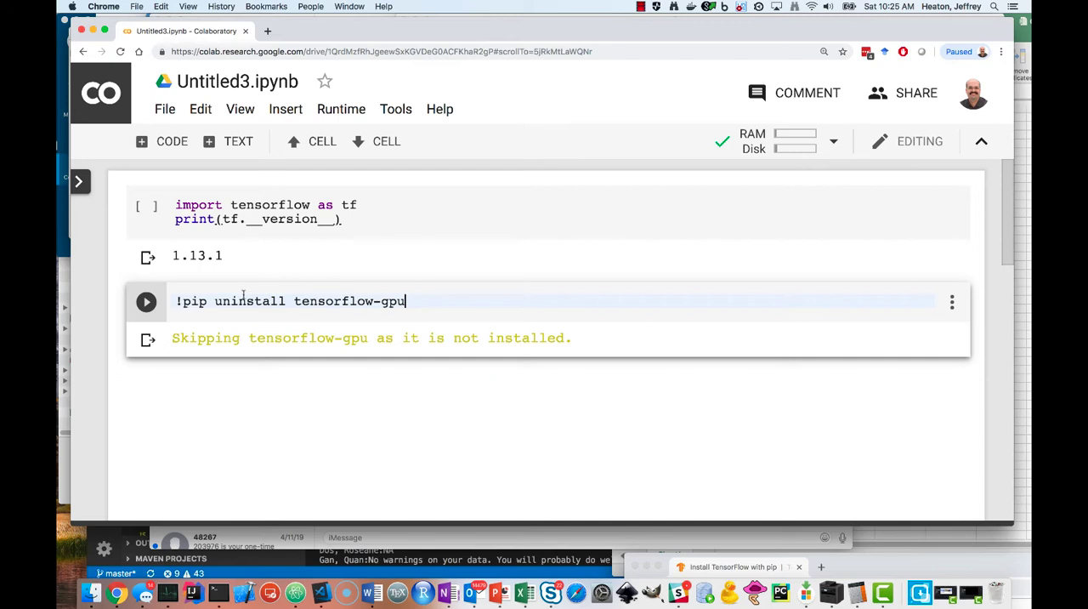
pyautogui.write('install')
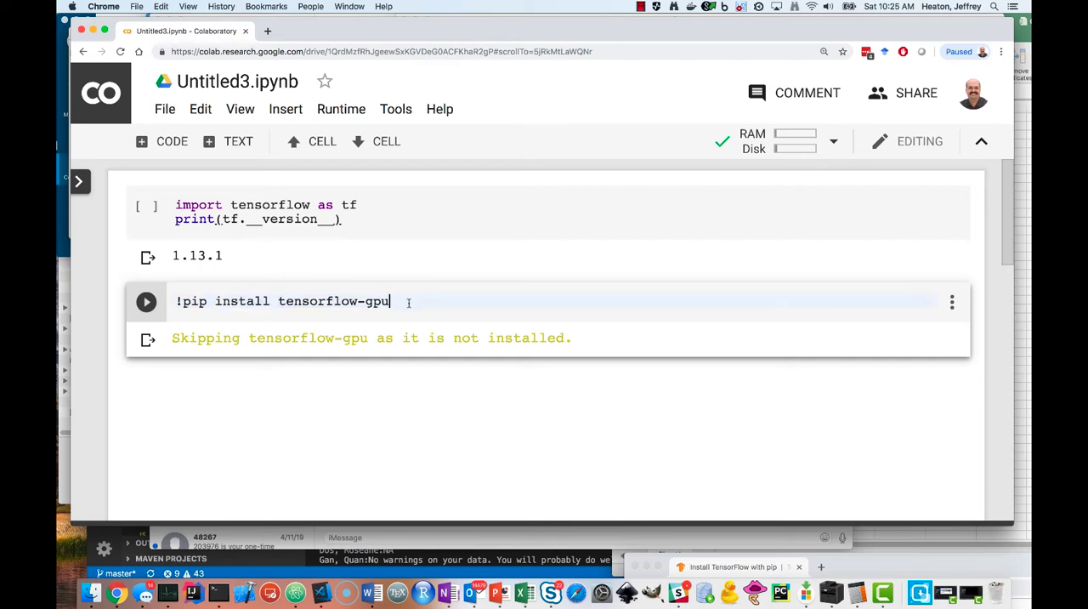
pyautogui.write('==')
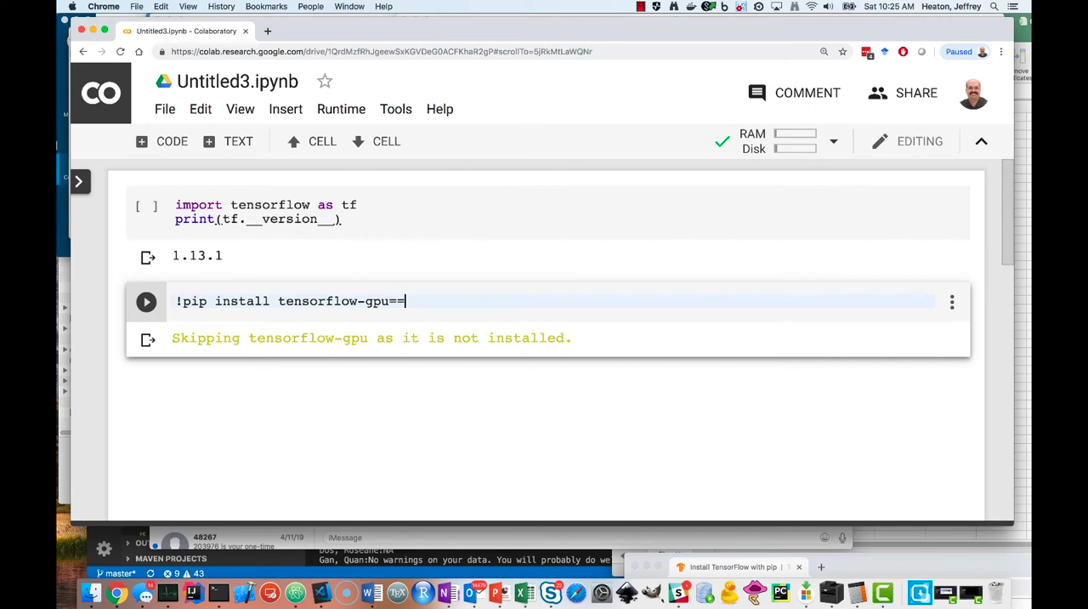
pyautogui.write('2.0.0-')
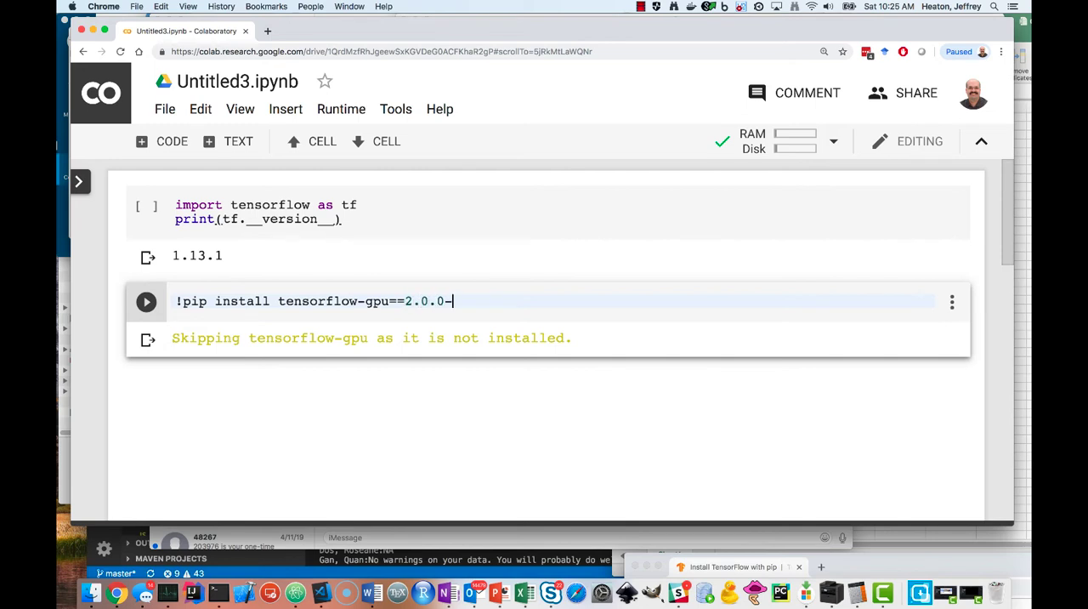
pyautogui.click(146, 301)
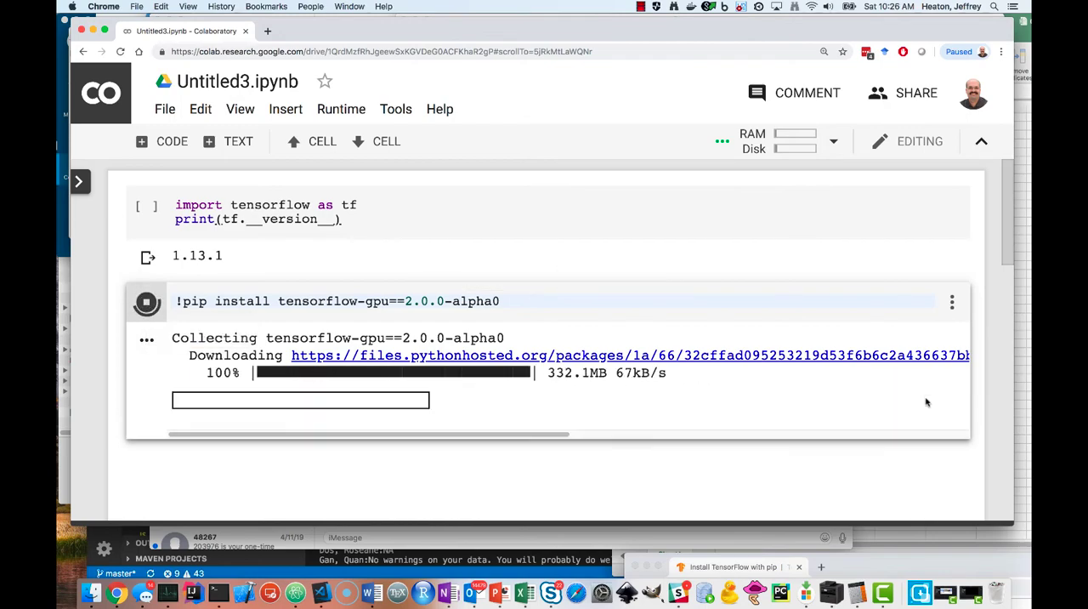
# Re-run the version check cell, which now prints 2.0.0-alpha0.
pyautogui.scroll(-3)
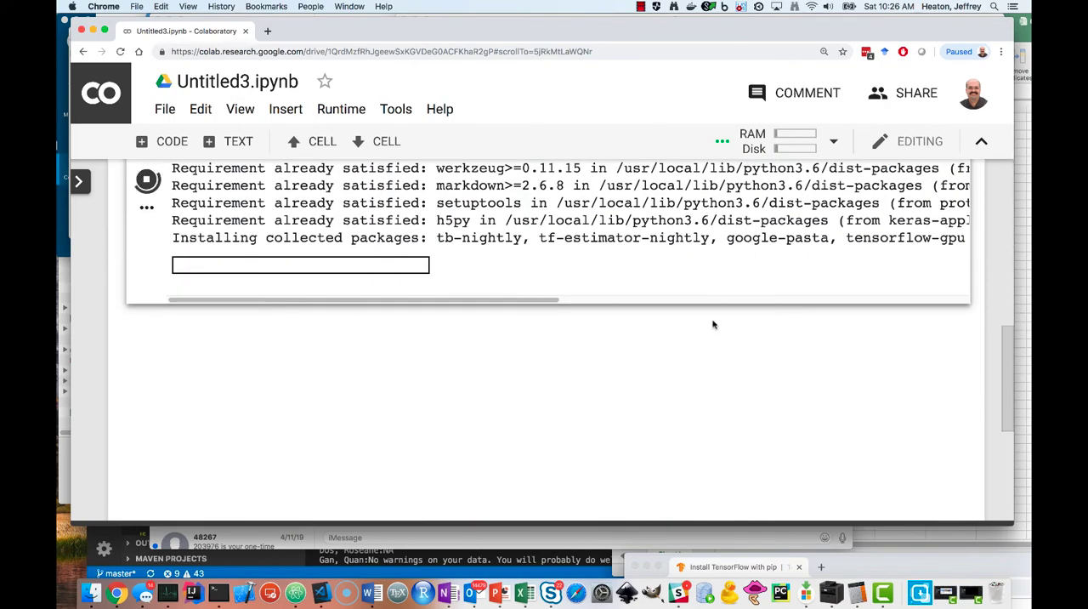
pyautogui.scroll(3)
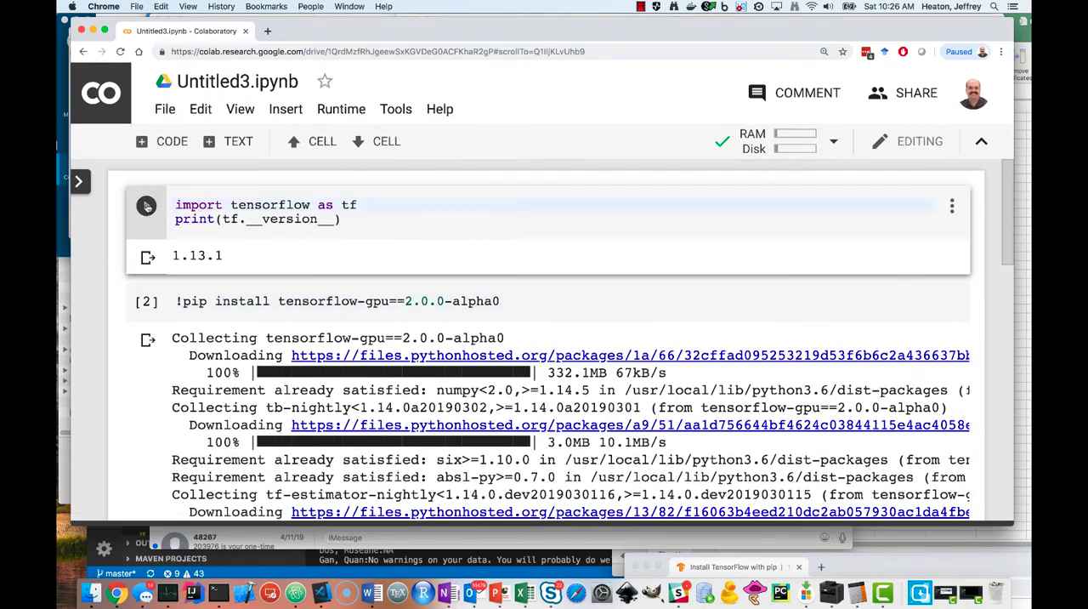
pyautogui.click(146, 204)
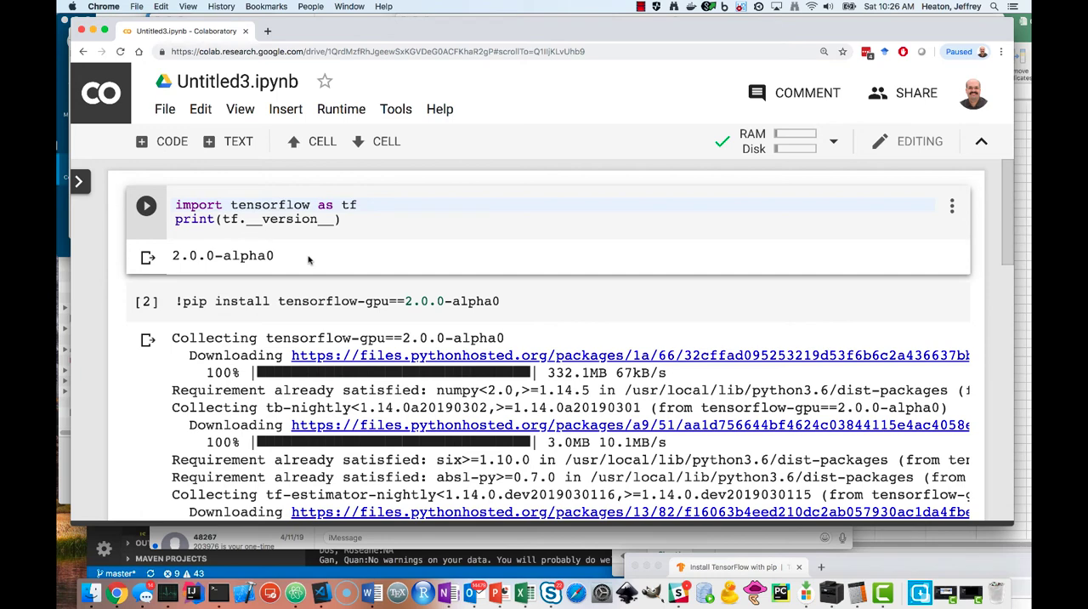